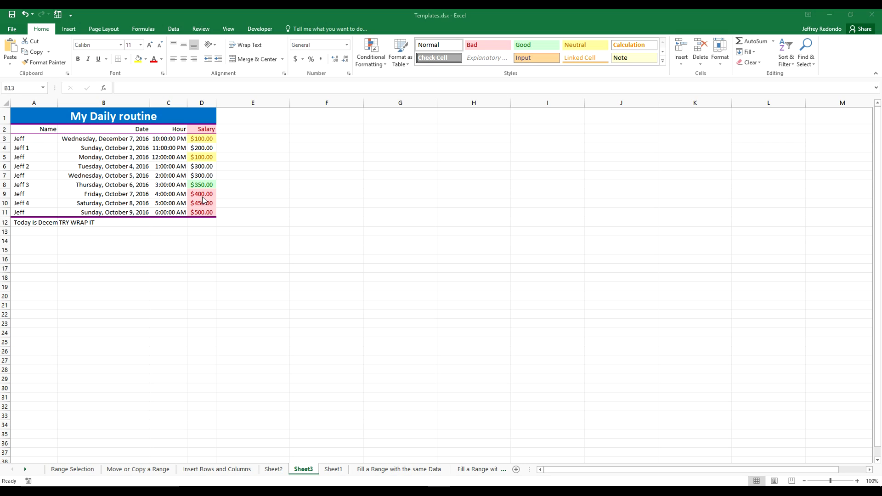
# Select cell A12 with the date sentence, checking neighbouring B12 'TRY WRAP IT'.
pyautogui.click(34, 222)
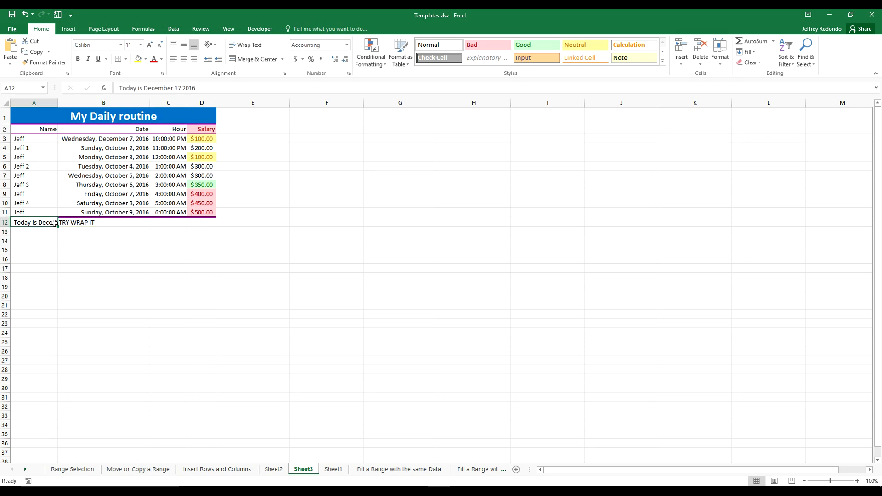
pyautogui.moveTo(77, 307)
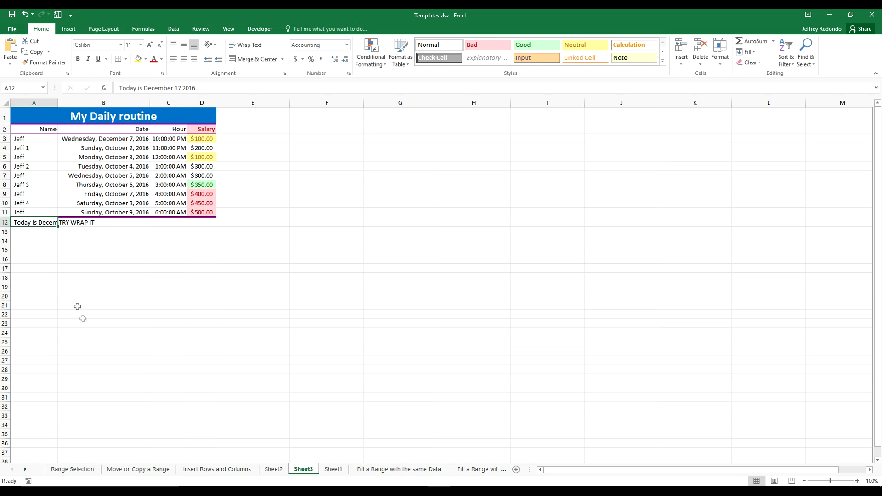
pyautogui.moveTo(84, 318)
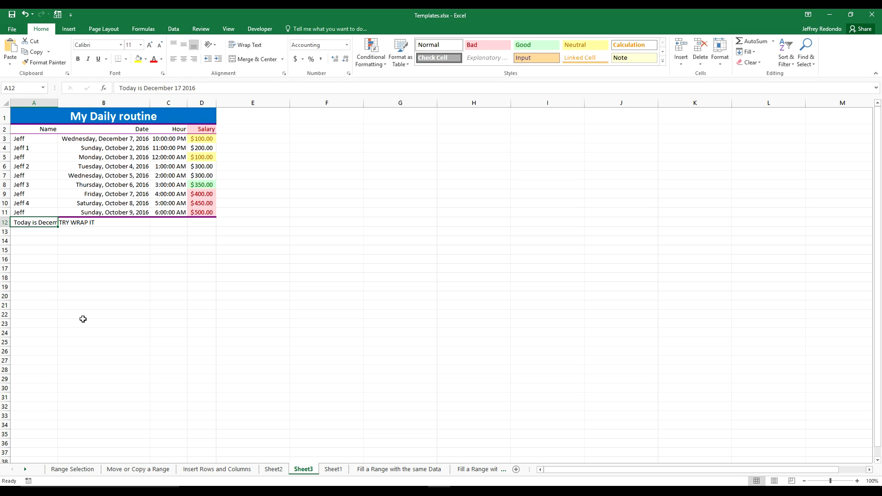
pyautogui.click(103, 223)
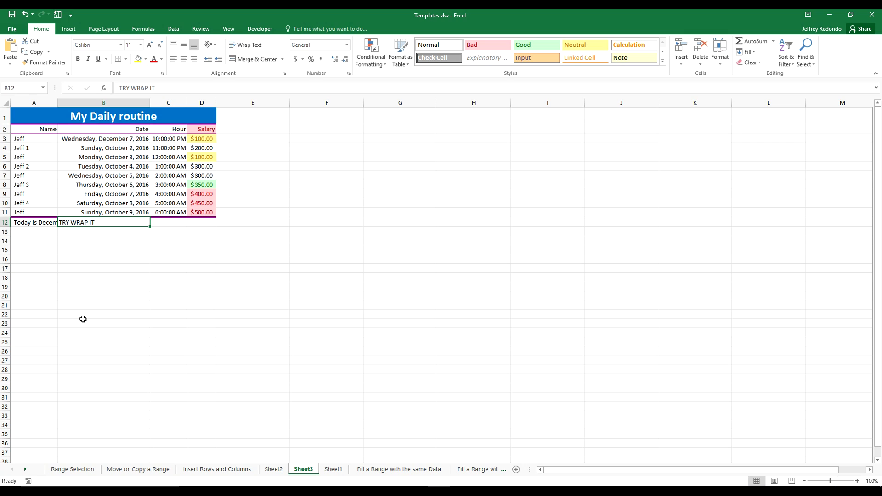
pyautogui.click(34, 223)
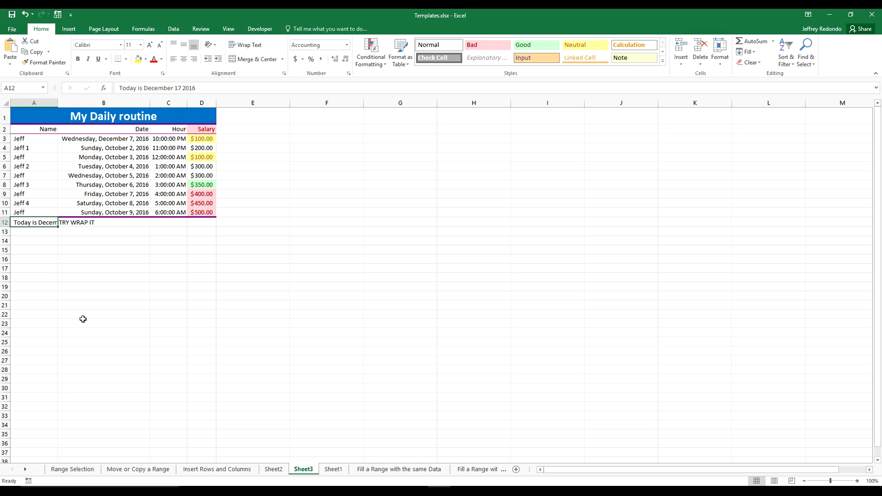
pyautogui.moveTo(44, 37)
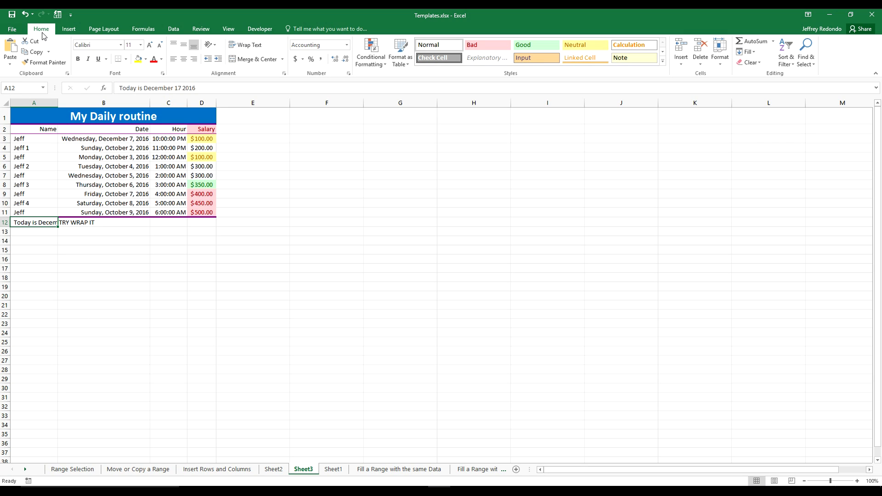
pyautogui.moveTo(229, 77)
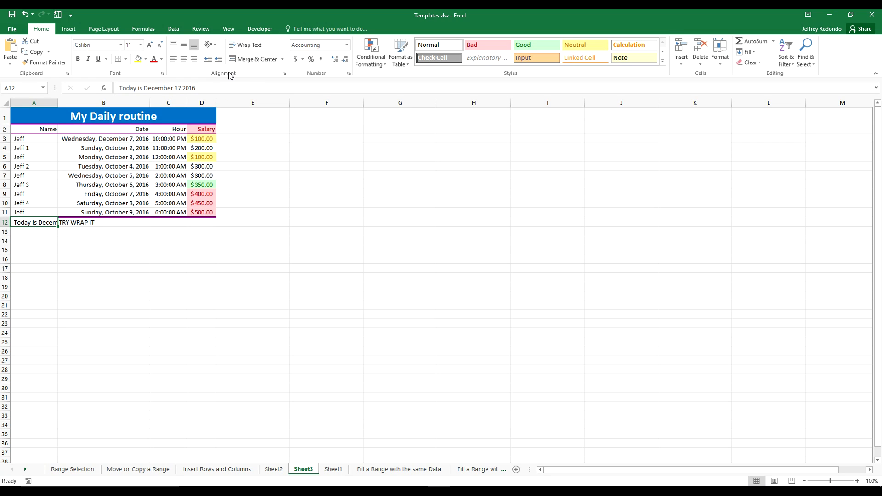
pyautogui.moveTo(245, 44)
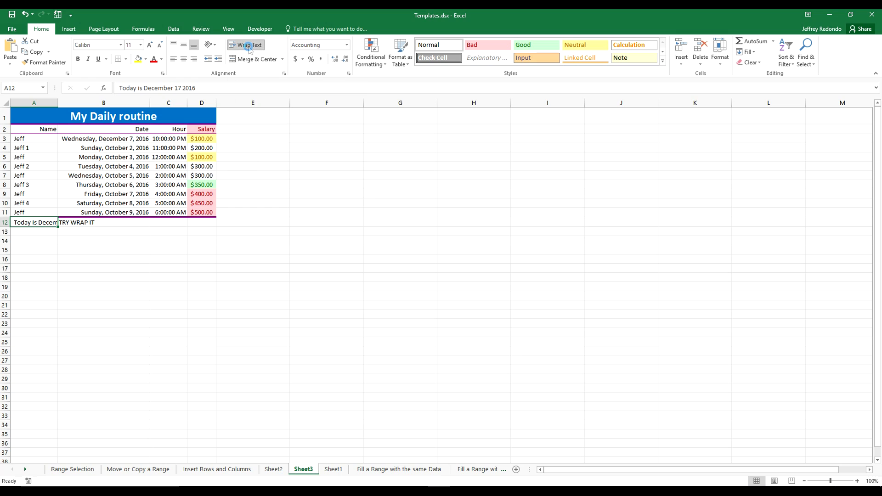
# Apply Wrap Text so A12 reads 'Today is / December 17 / 2016' on three lines.
pyautogui.click(246, 45)
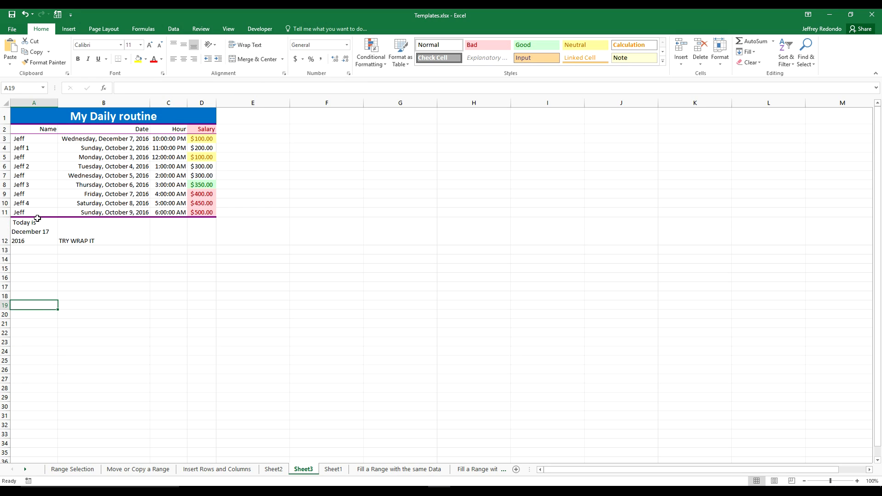
pyautogui.click(33, 232)
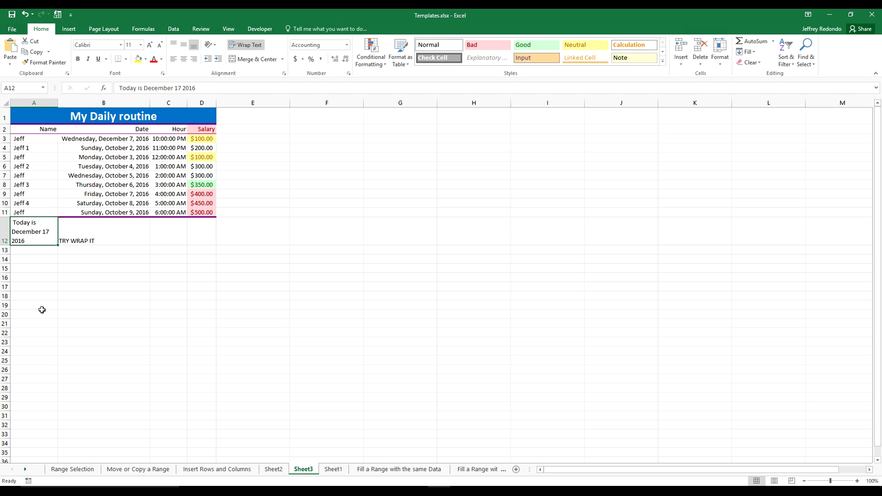
pyautogui.click(326, 249)
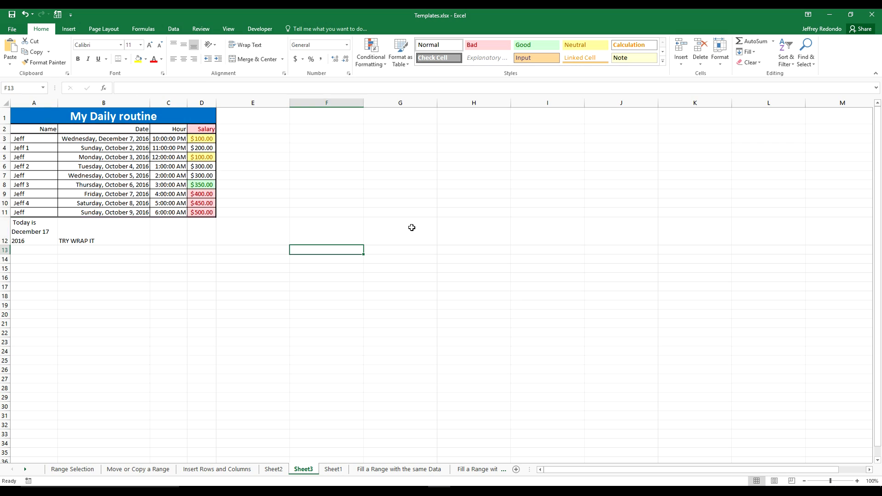
pyautogui.click(400, 231)
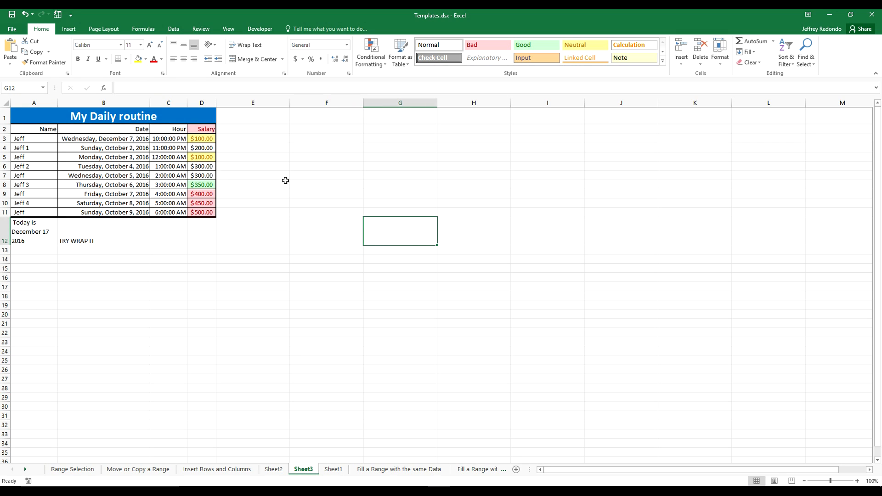